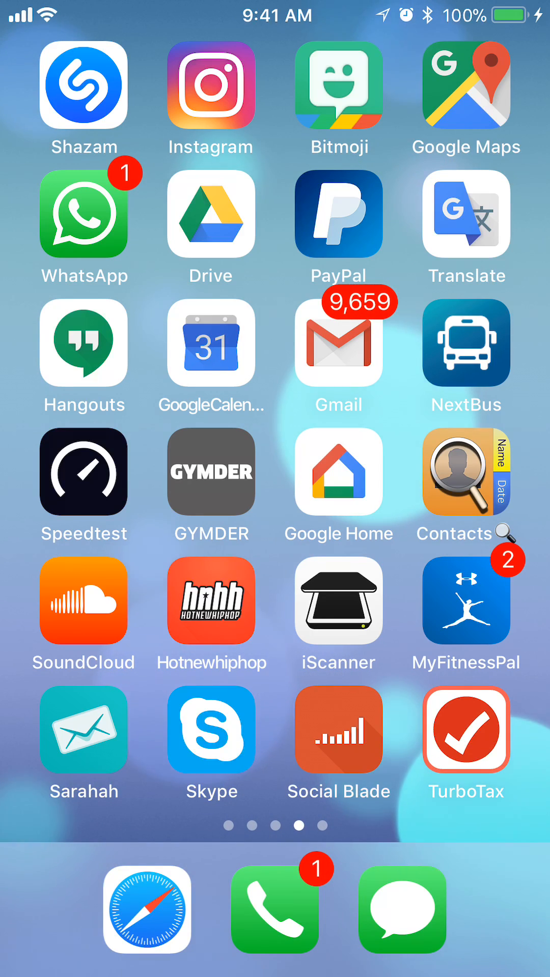
# Step: Launch Gmail from the home screen to reach the Primary inbox
pyautogui.click(338, 342)
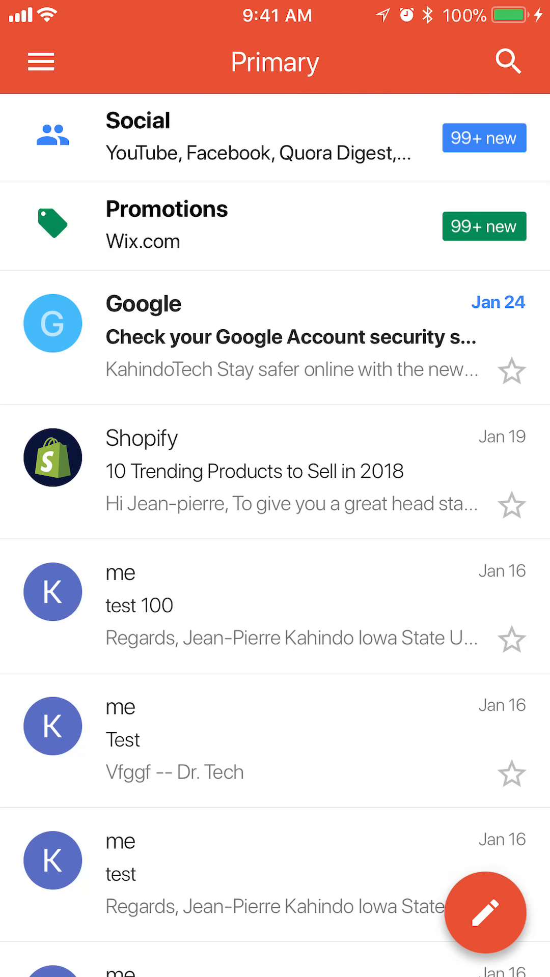
# Step: Open the side menu and go to Gmail Settings
pyautogui.click(40, 61)
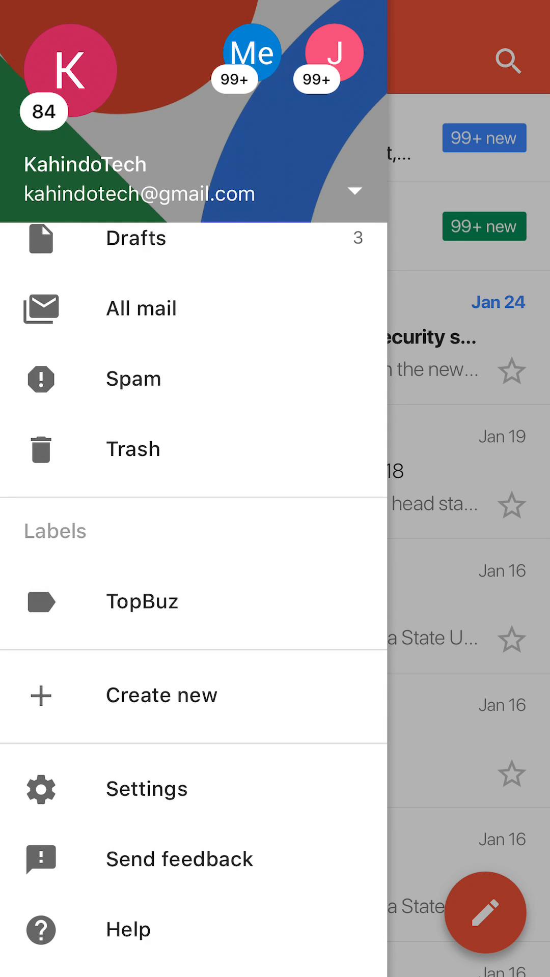
pyautogui.click(146, 789)
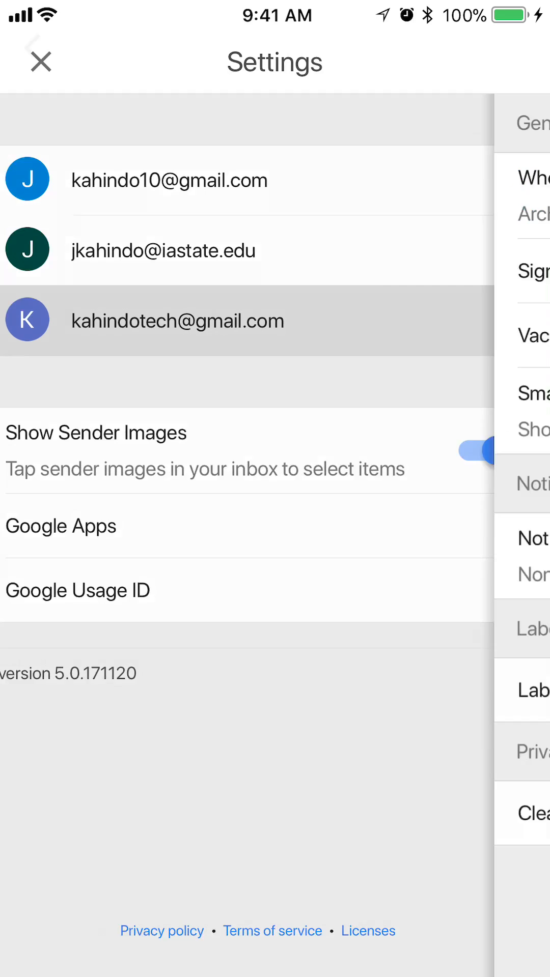
# Step: Open the third account's settings and scroll down to its notification options
pyautogui.click(177, 320)
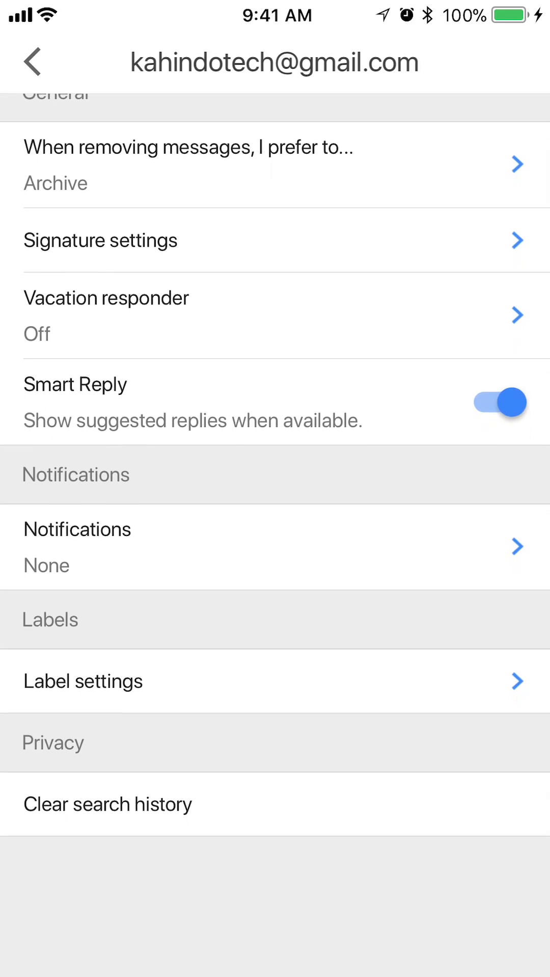
pyautogui.scroll(-3)
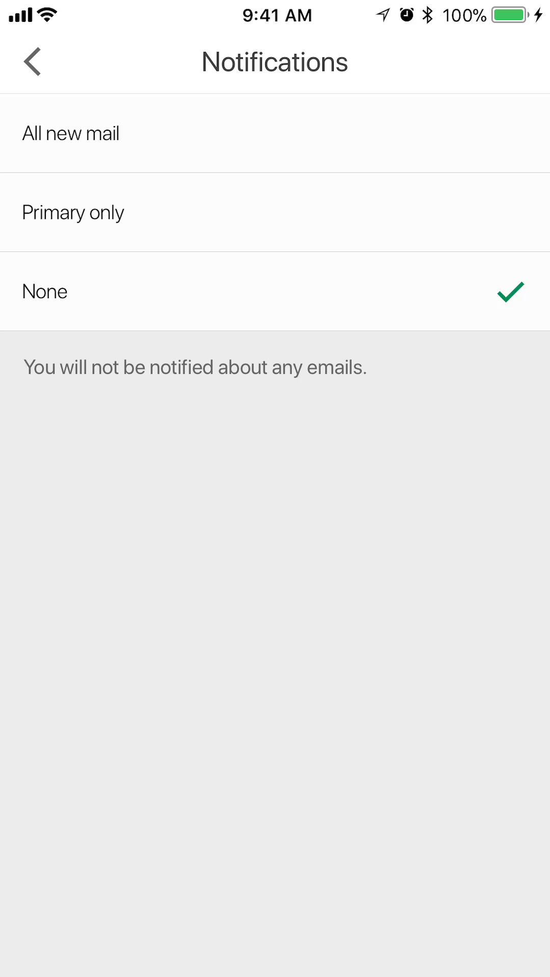
# Step: Set the account's notifications to Primary only instead of None
pyautogui.click(73, 212)
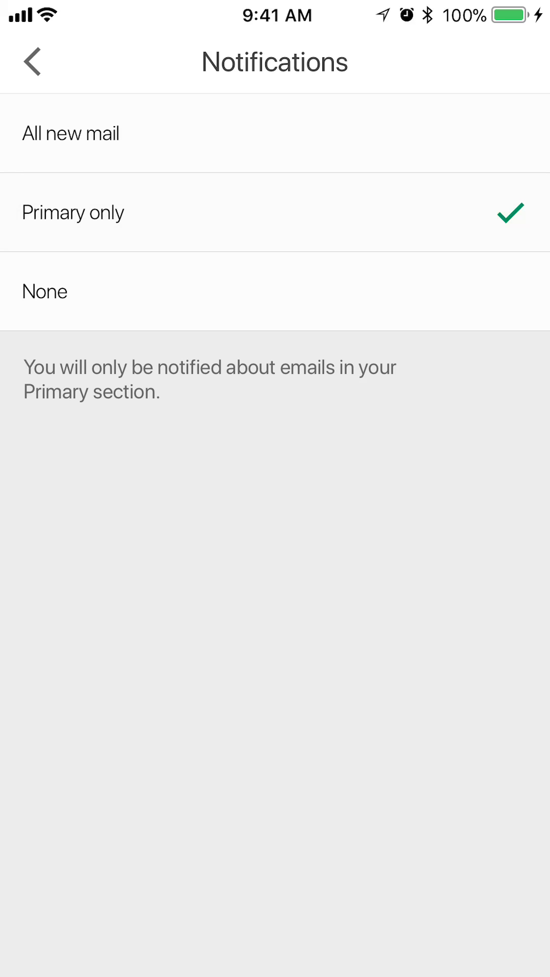